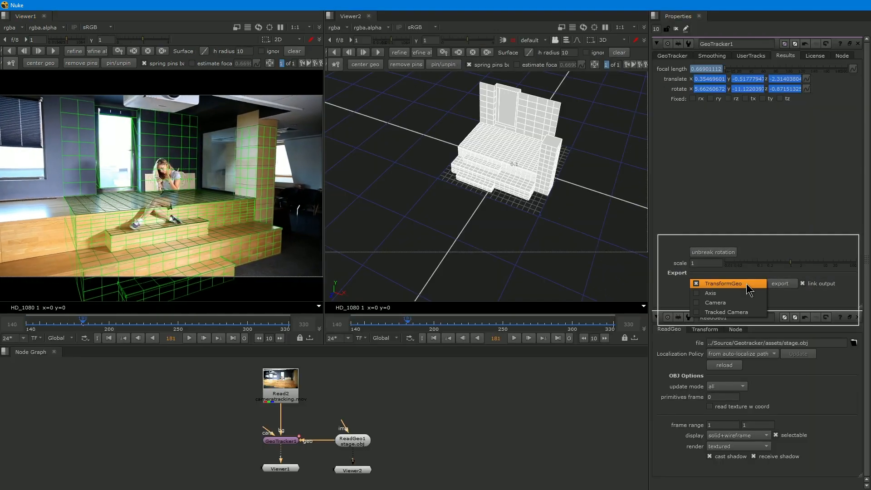
Show the GeoTracker export types: TransformGeo, Axis, Camera and Tracked Camera
left_click(726, 312)
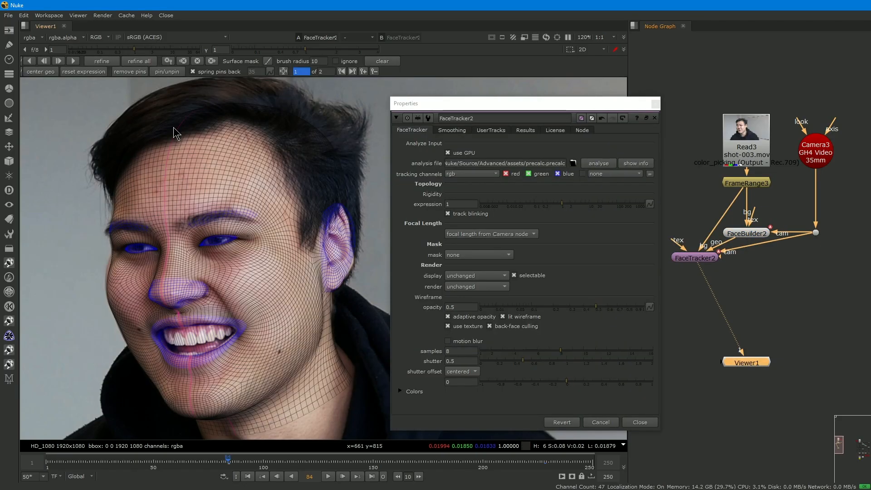
Start FaceTracker2 tracking the head model forward from the Viewer toolbar
left_click(599, 163)
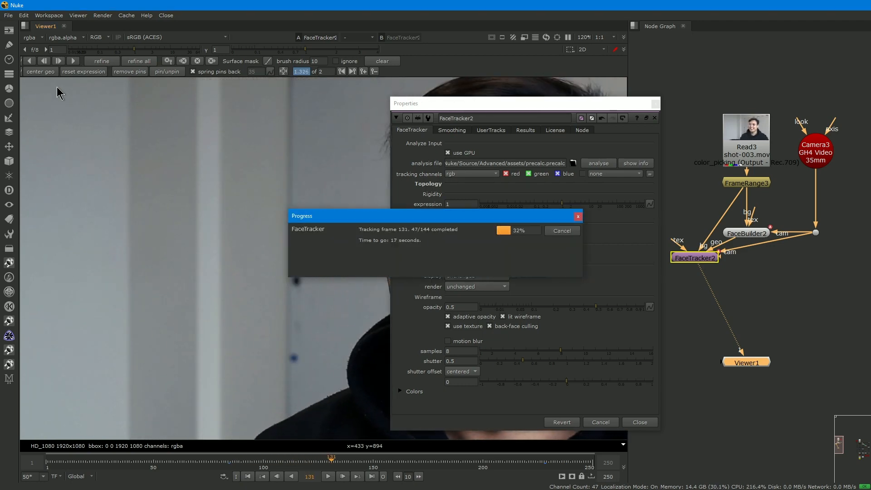